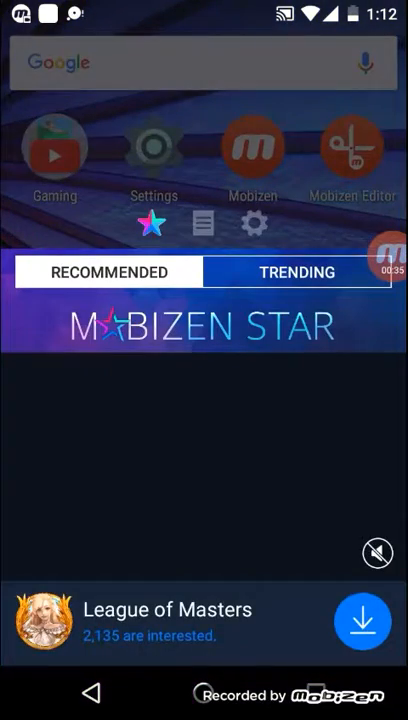
# Open Mobizen's settings and view the Front camera page, which shows it disabled
pyautogui.click(254, 223)
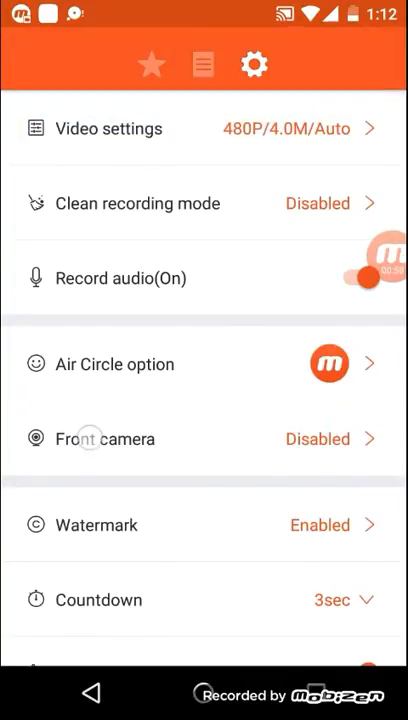
pyautogui.click(104, 439)
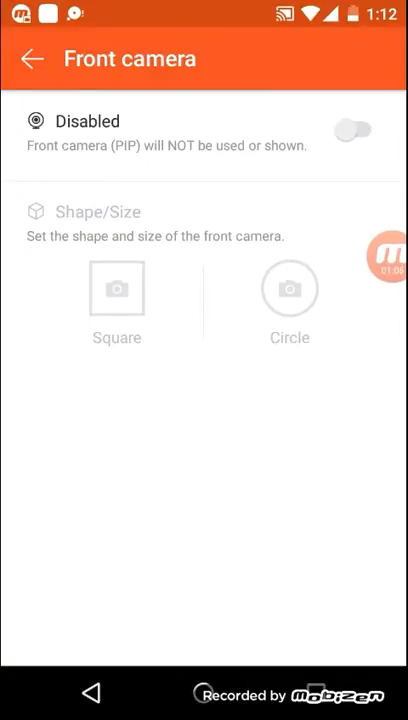
pyautogui.click(360, 128)
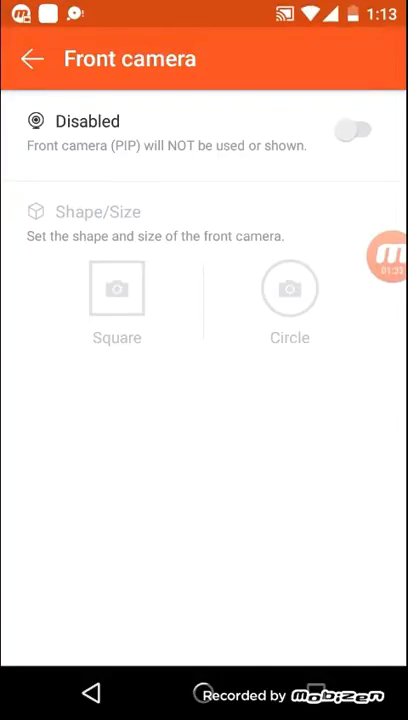
pyautogui.click(33, 56)
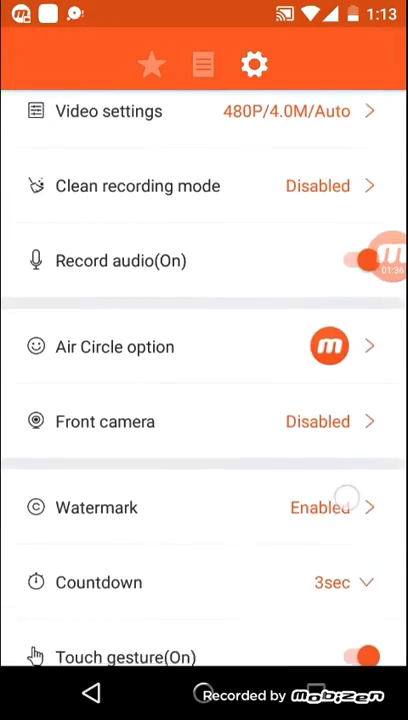
pyautogui.scroll(-3)
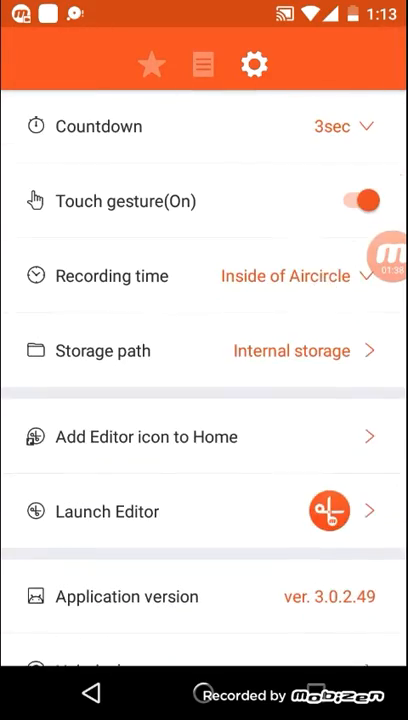